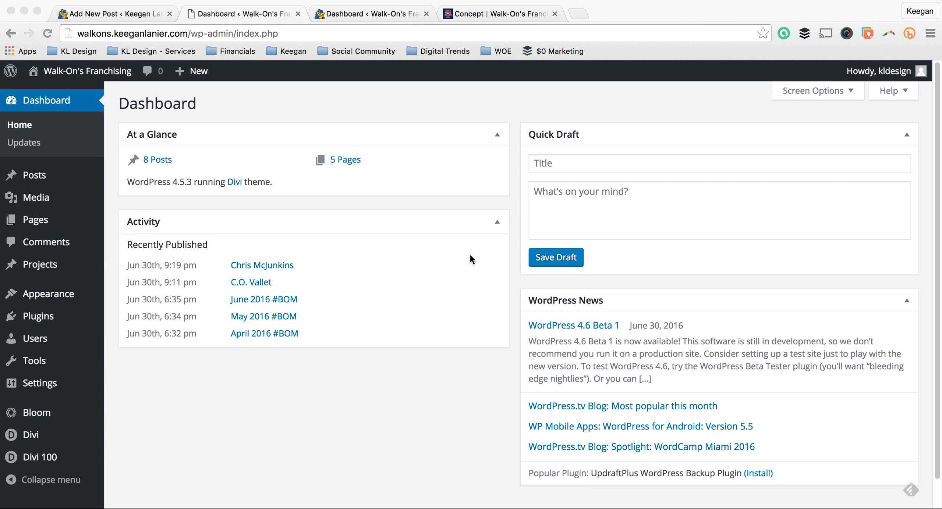
{"action": "mouse_move", "coordinate": [293, 308]}
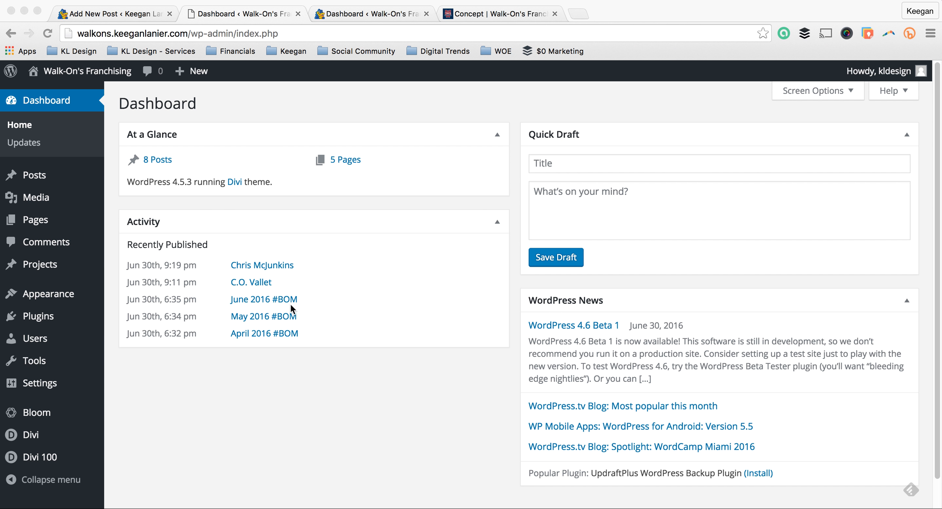
{"action": "mouse_move", "coordinate": [247, 178]}
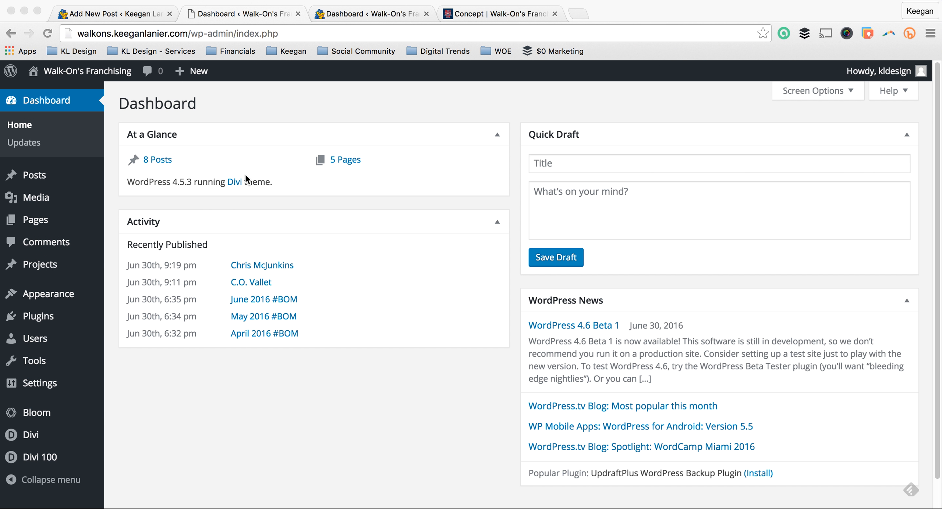
{"action": "mouse_move", "coordinate": [250, 23]}
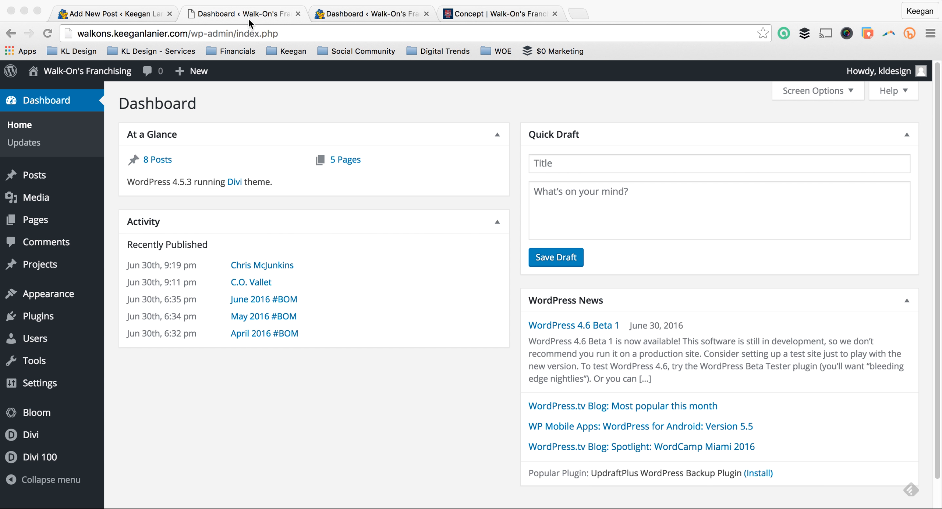
{"action": "mouse_move", "coordinate": [281, 103]}
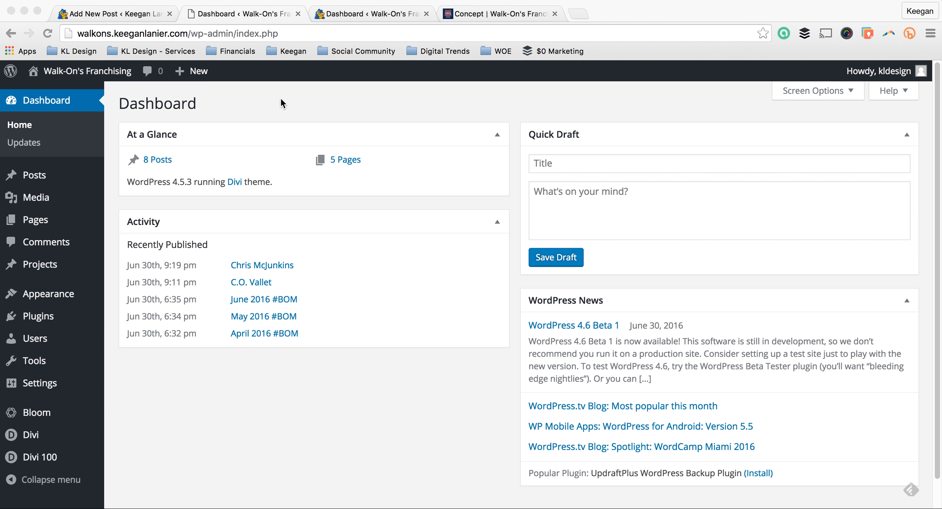
{"action": "mouse_move", "coordinate": [260, 215]}
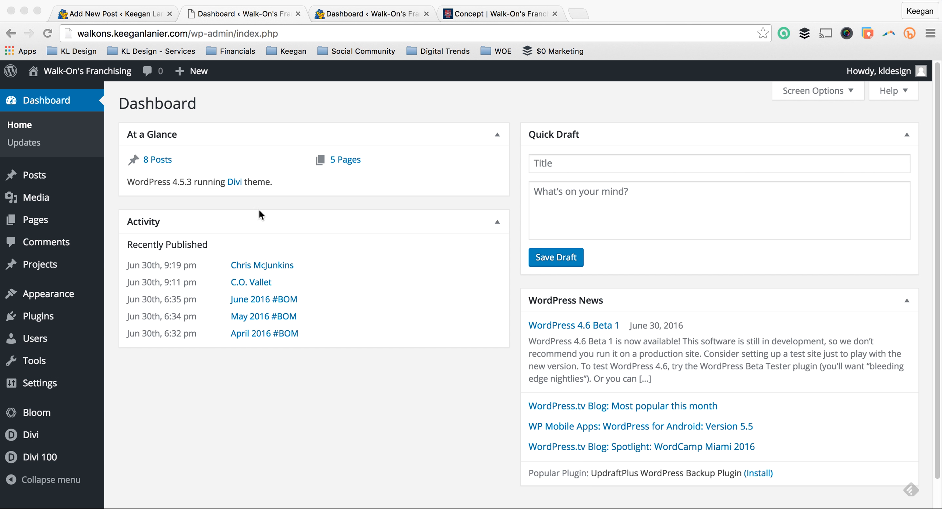
{"action": "mouse_move", "coordinate": [162, 111]}
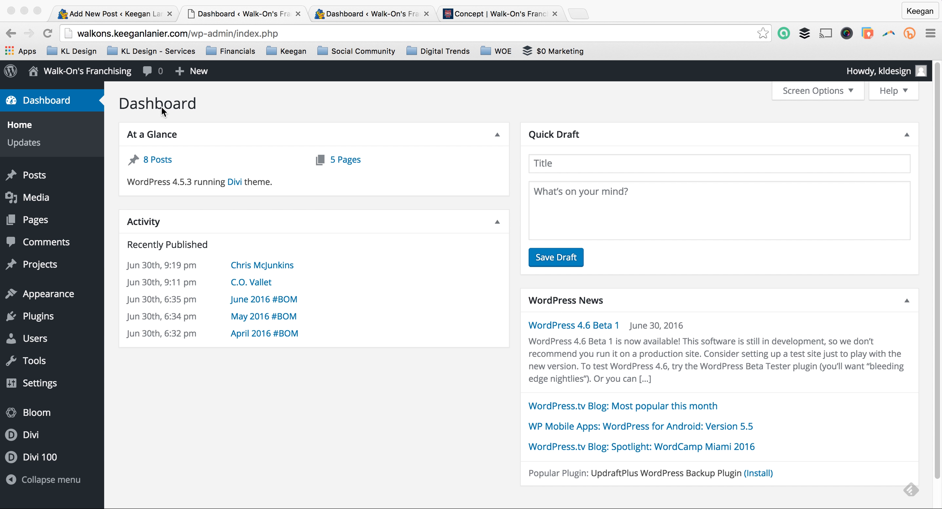
{"action": "mouse_move", "coordinate": [153, 403]}
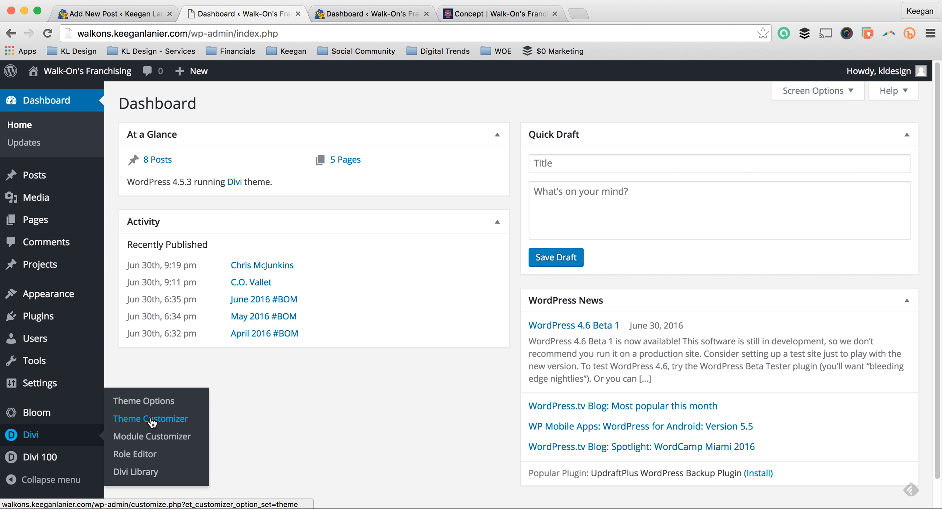
Launch Divi > Theme Customizer for the original Walk-On's Franchising site
{"action": "left_click", "coordinate": [150, 418]}
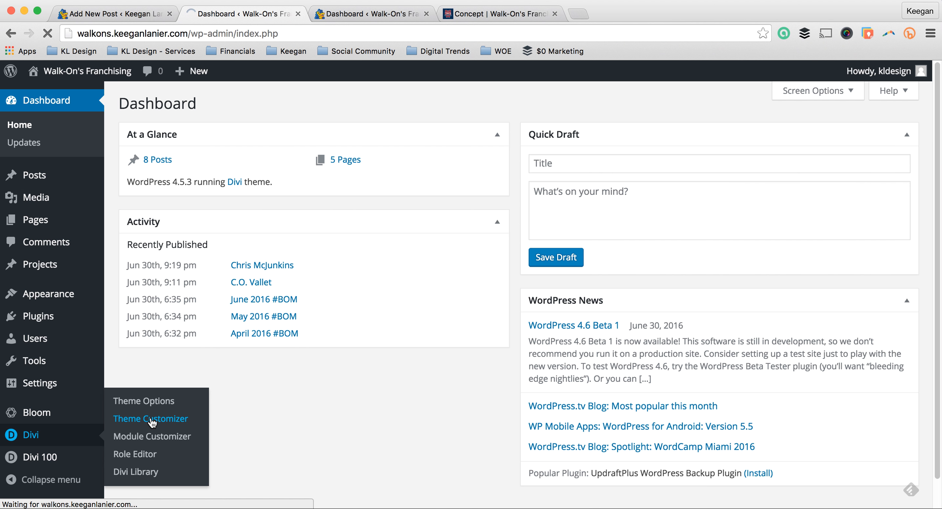
{"action": "left_click", "coordinate": [151, 418]}
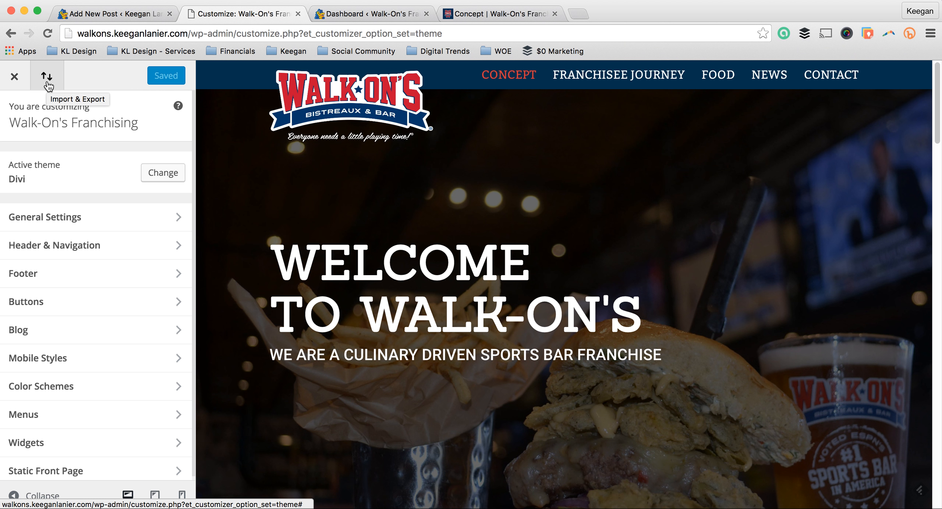
Export the original site's Divi Customizer settings as a JSON file via the Portability panel
{"action": "left_click", "coordinate": [47, 75]}
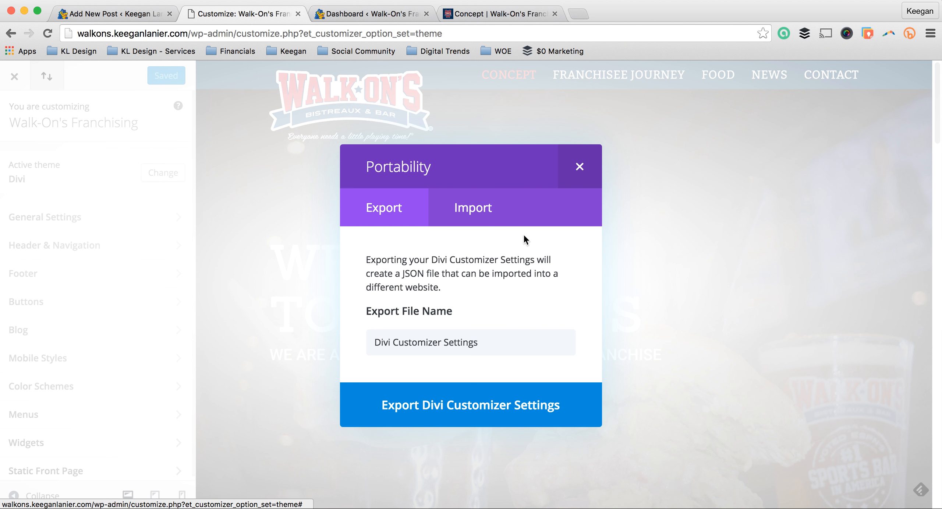
{"action": "mouse_move", "coordinate": [443, 404]}
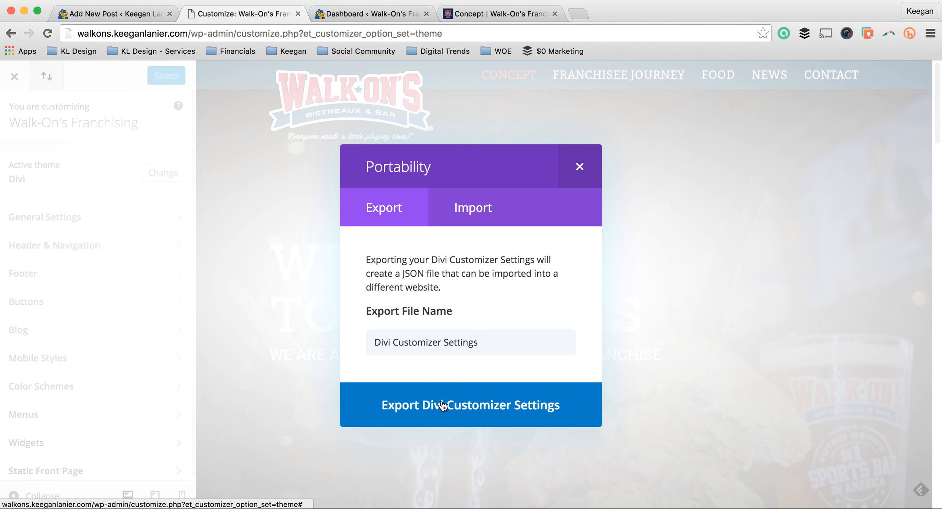
{"action": "left_click", "coordinate": [470, 404]}
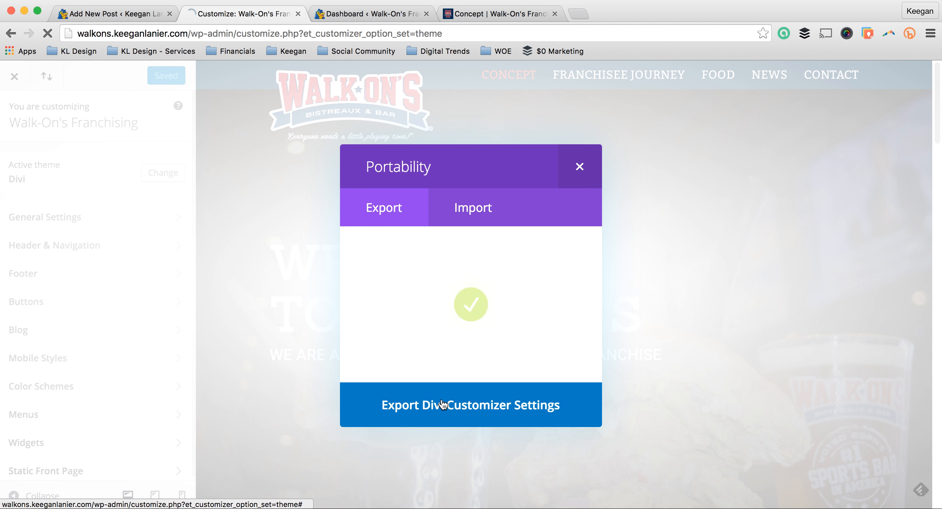
{"action": "left_click", "coordinate": [471, 405]}
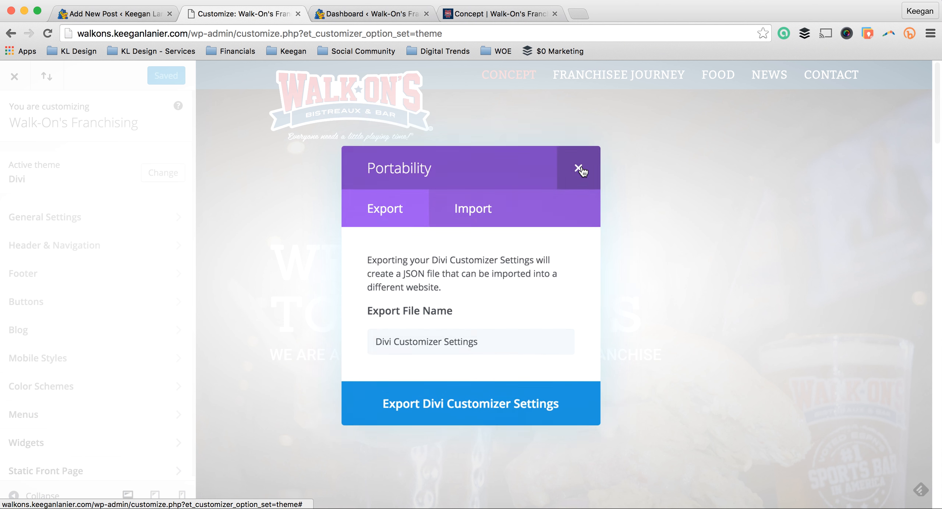
{"action": "left_click", "coordinate": [580, 168]}
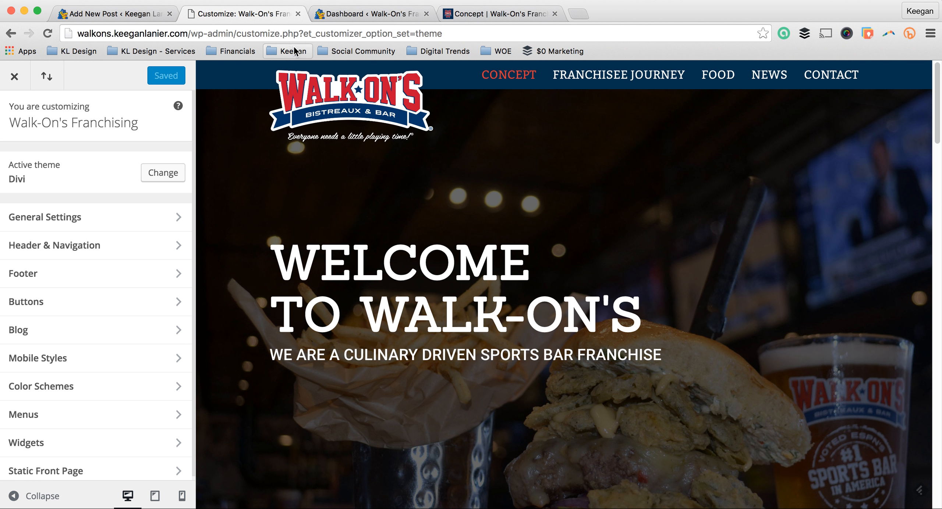
{"action": "mouse_move", "coordinate": [385, 13]}
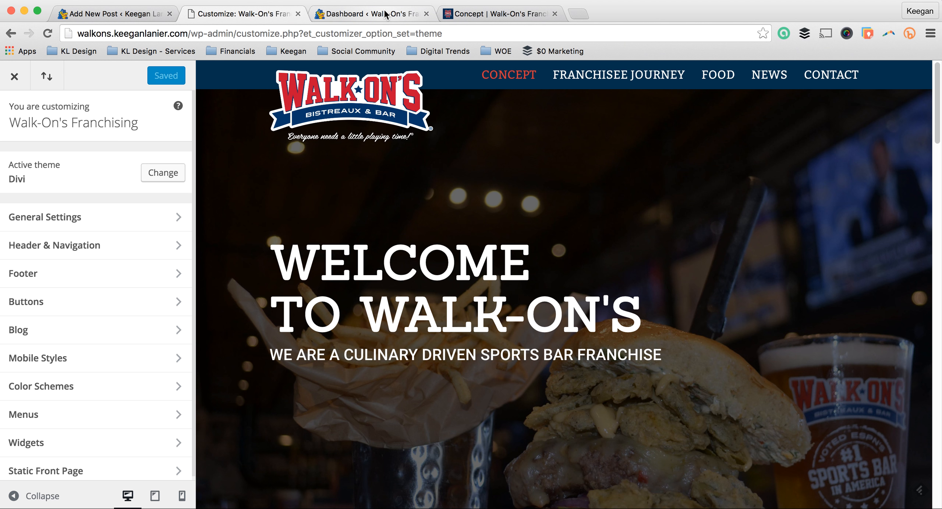
Switch to the kldesignla.com site and reach its Theme Customizer's Portability panel
{"action": "left_click", "coordinate": [373, 14]}
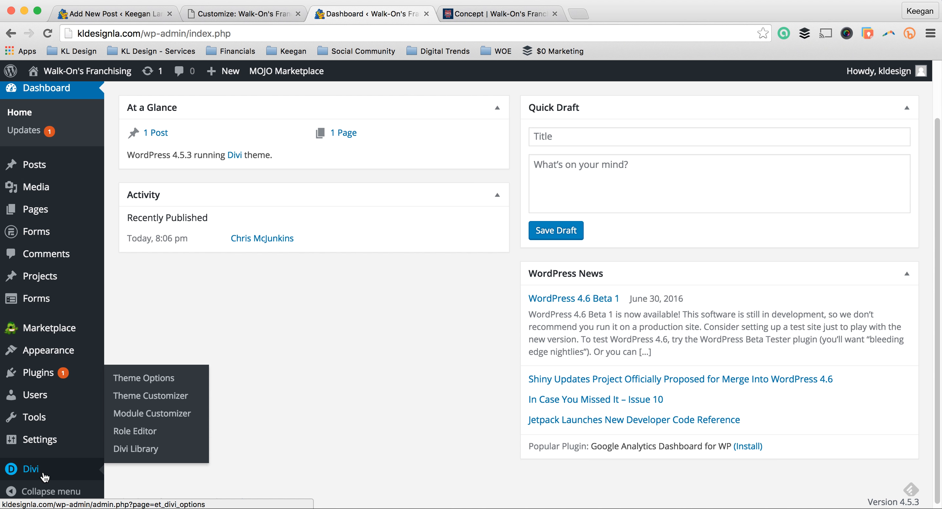
{"action": "mouse_move", "coordinate": [151, 395]}
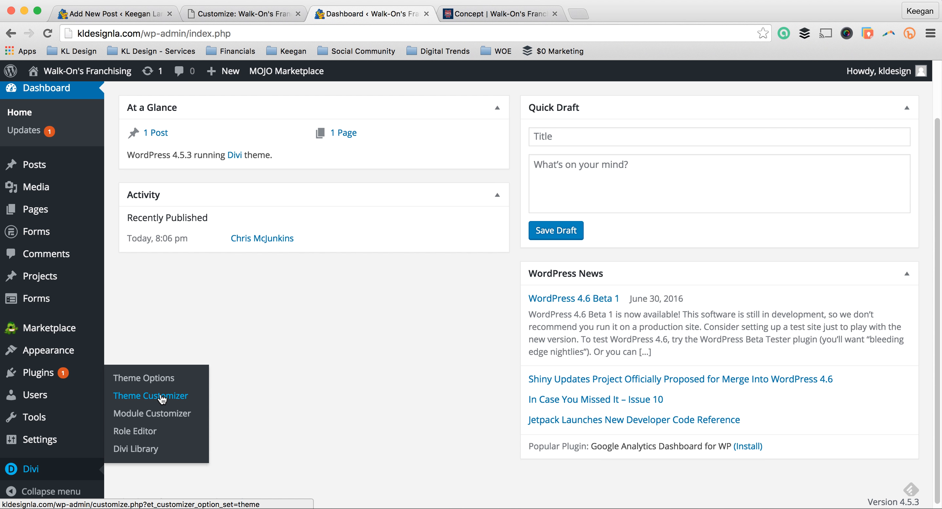
{"action": "left_click", "coordinate": [150, 395]}
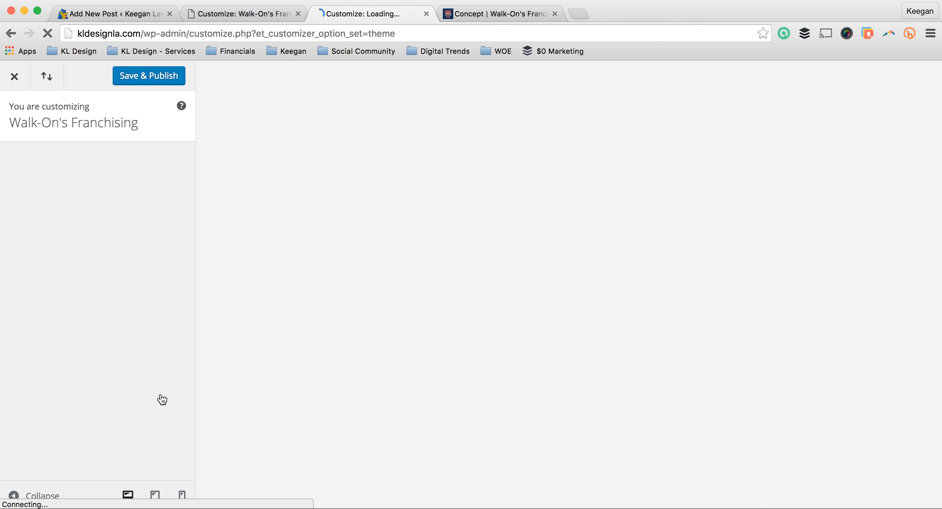
{"action": "mouse_move", "coordinate": [323, 120]}
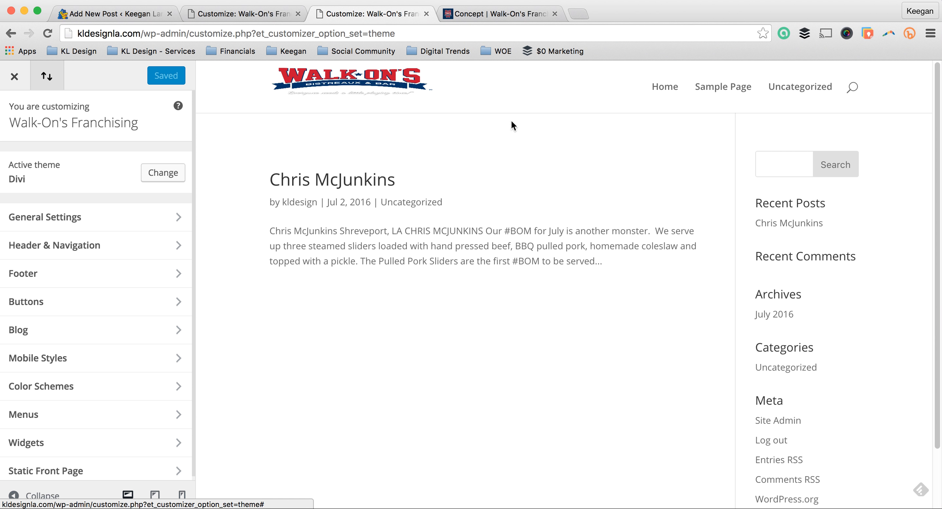
{"action": "mouse_move", "coordinate": [139, 139]}
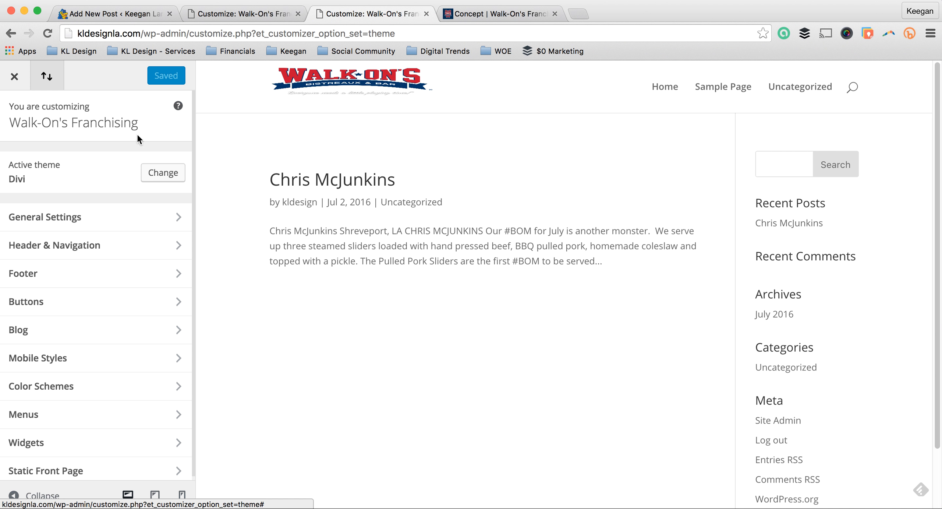
{"action": "left_click", "coordinate": [47, 76]}
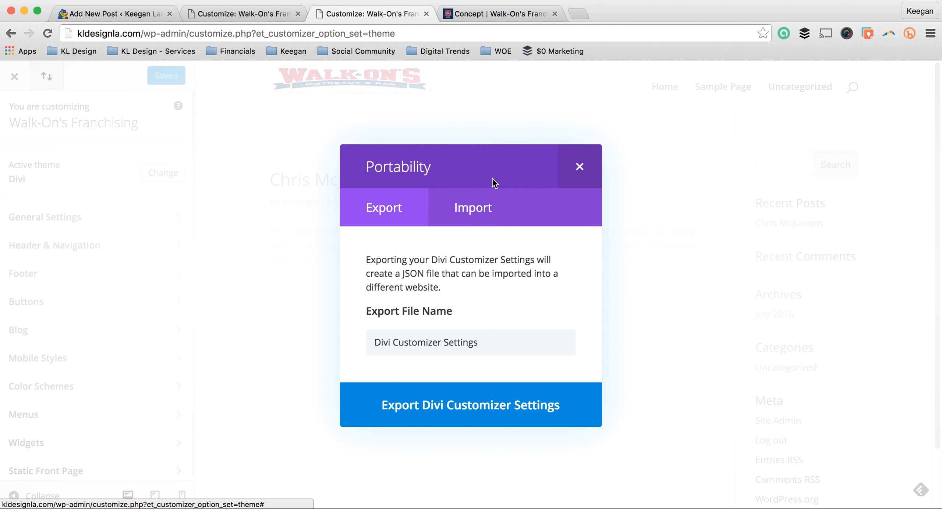
Import Divi Customizer Settings (1).json so the new site shows the Walk-On's header and typography
{"action": "left_click", "coordinate": [472, 207]}
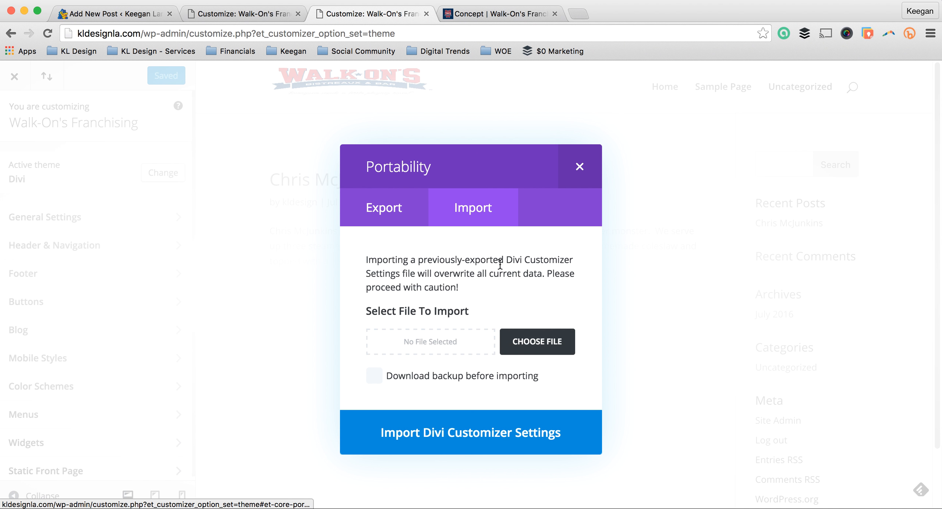
{"action": "left_click", "coordinate": [536, 341]}
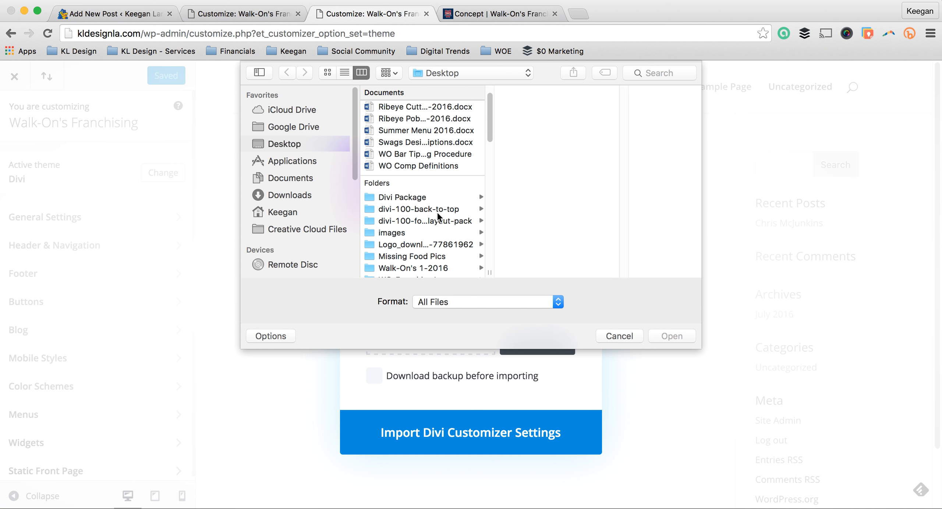
{"action": "scroll", "scroll_direction": "down", "scroll_amount": 3}
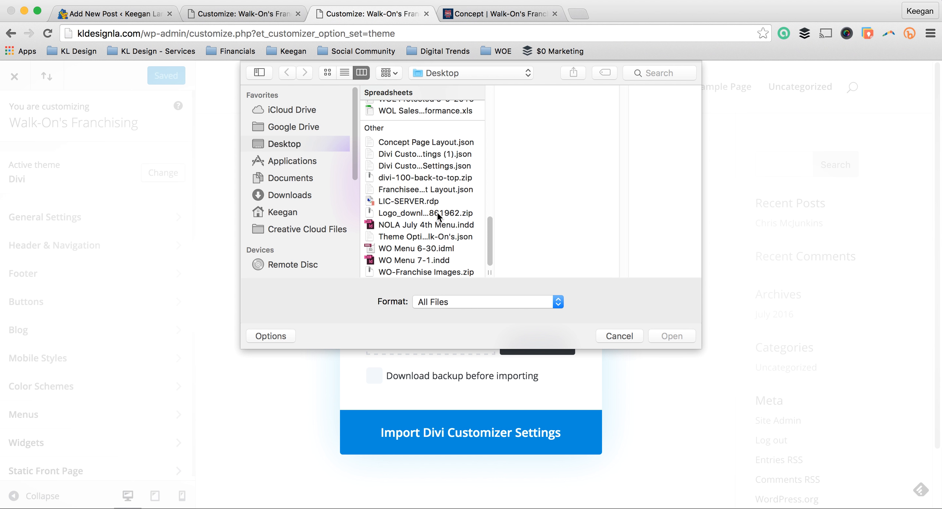
{"action": "left_click", "coordinate": [424, 154]}
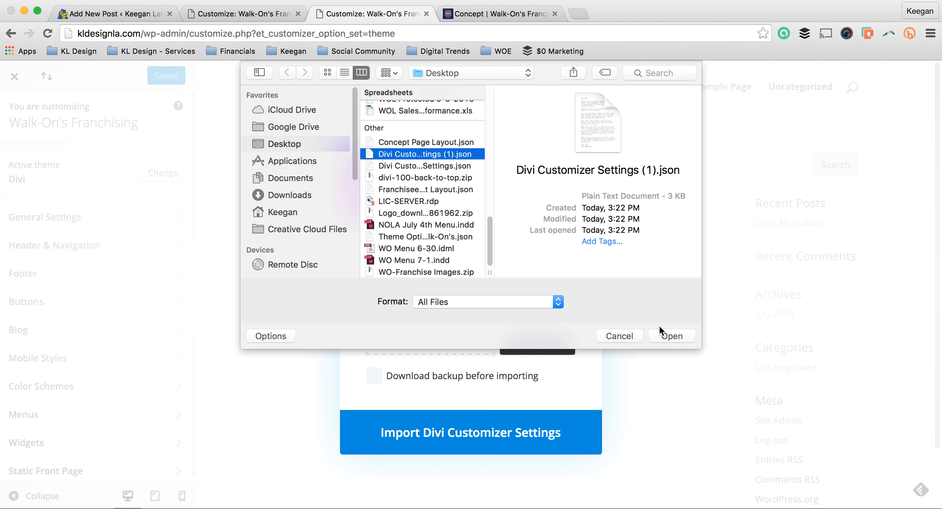
{"action": "left_click", "coordinate": [671, 336]}
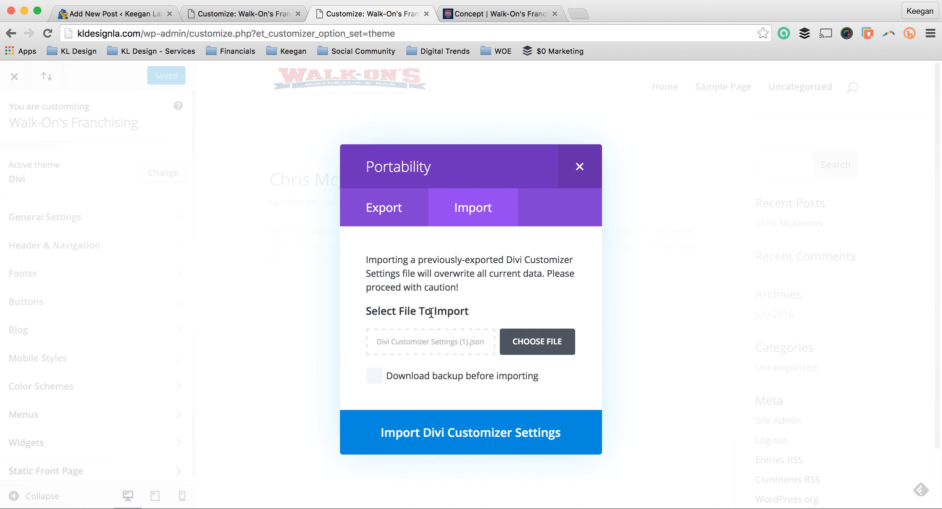
{"action": "left_click", "coordinate": [470, 431]}
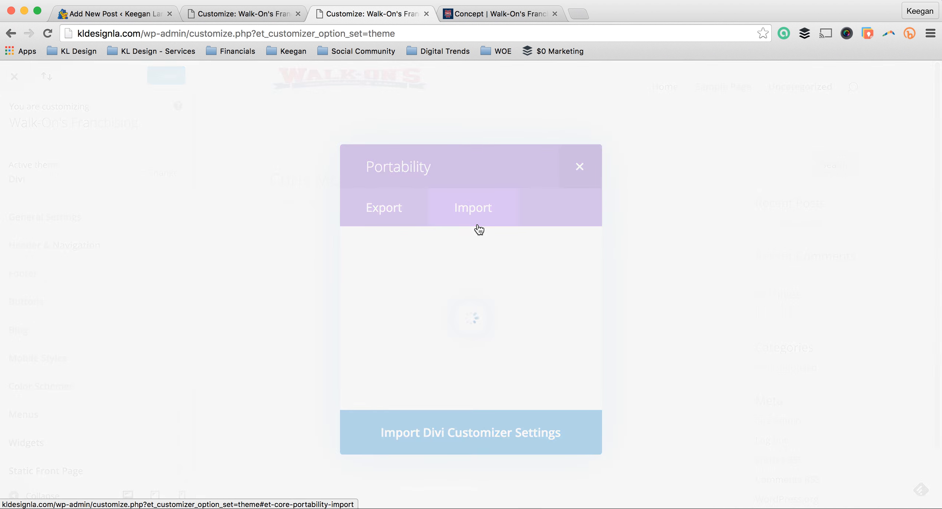
{"action": "left_click", "coordinate": [471, 432]}
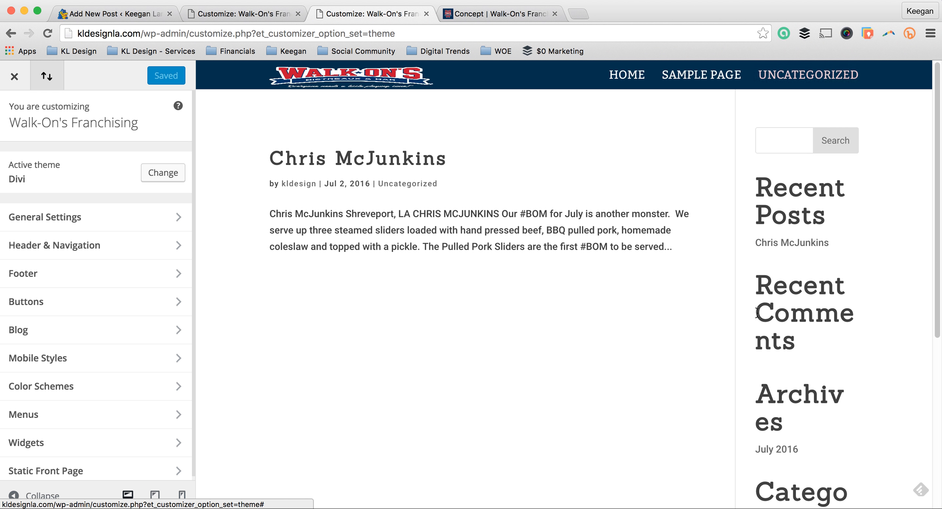
{"action": "mouse_move", "coordinate": [700, 74]}
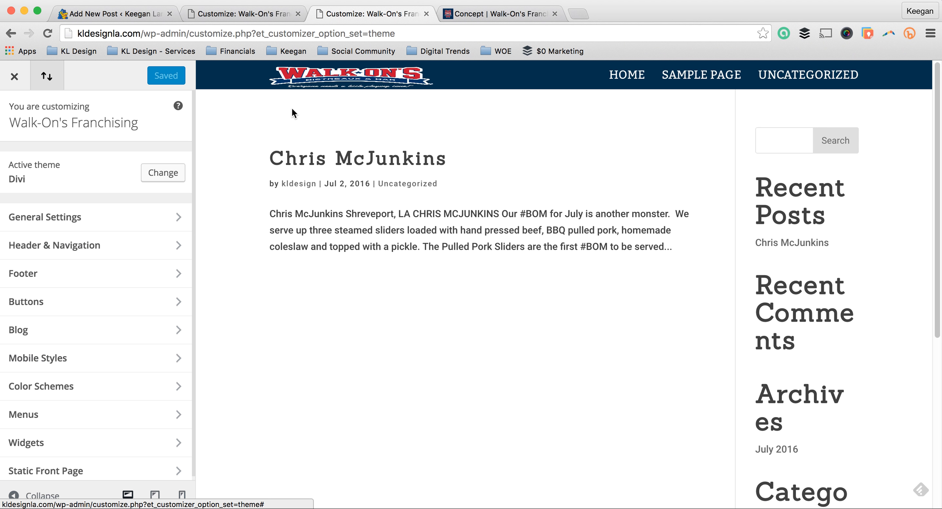
{"action": "mouse_move", "coordinate": [159, 80]}
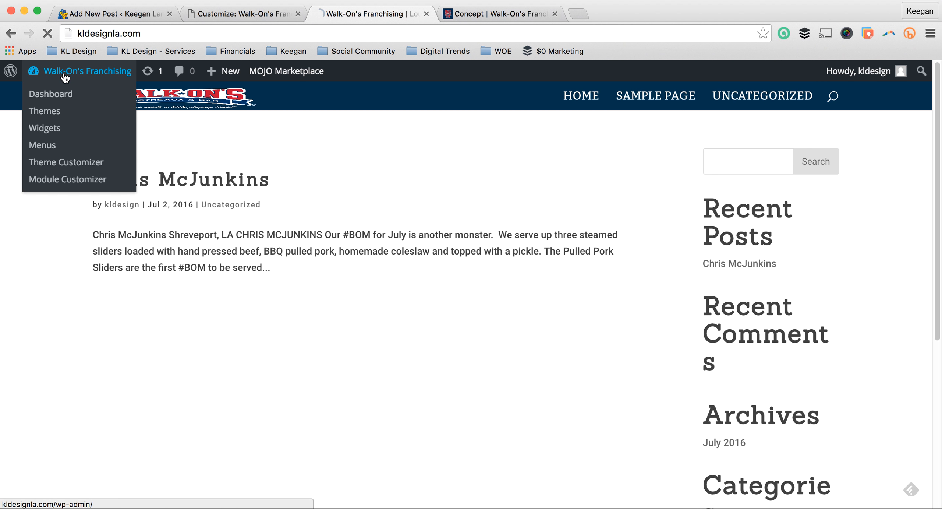
From the new site's Pages list, preview the Concept draft after a glance at the original customizer
{"action": "left_click", "coordinate": [51, 93]}
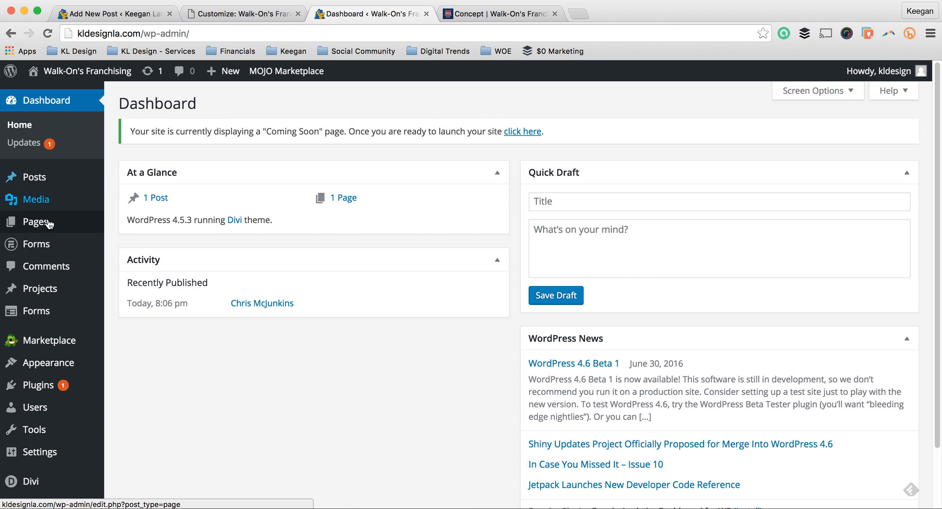
{"action": "left_click", "coordinate": [36, 222]}
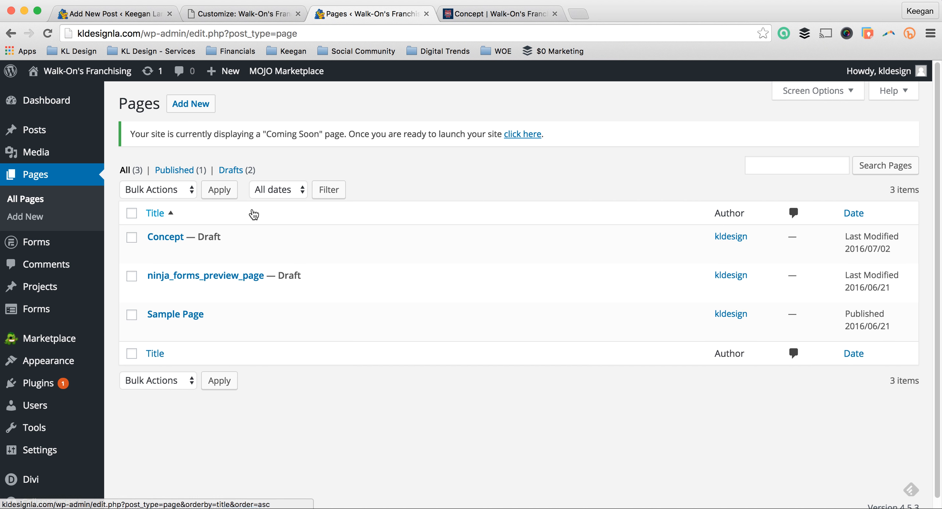
{"action": "mouse_move", "coordinate": [165, 236]}
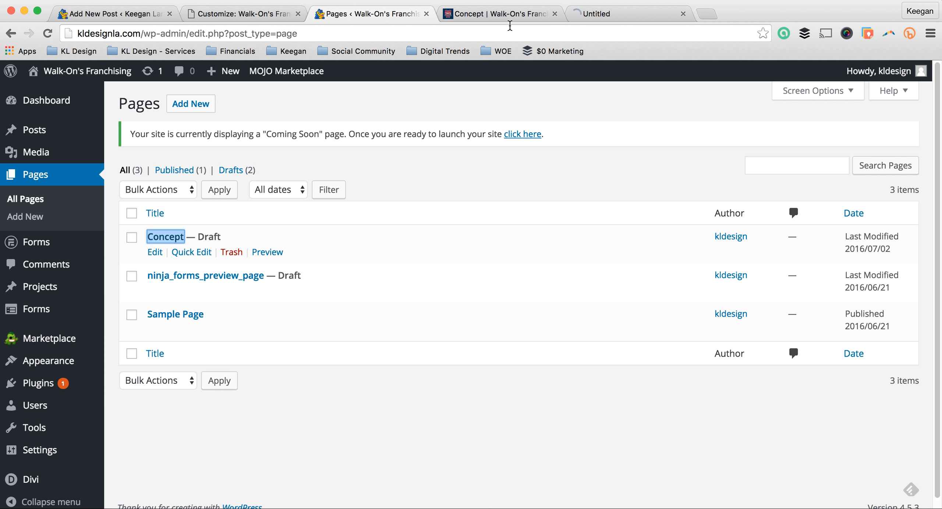
{"action": "left_click", "coordinate": [155, 251]}
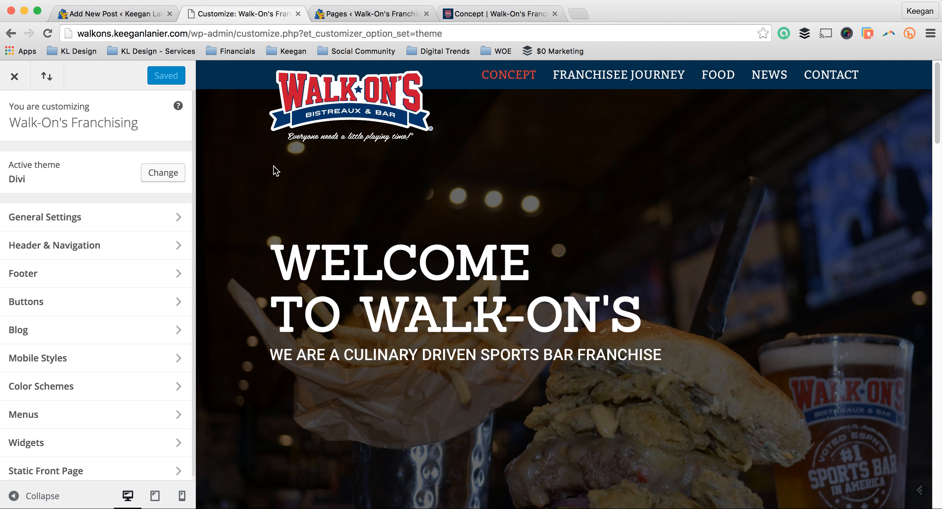
{"action": "left_click", "coordinate": [370, 13]}
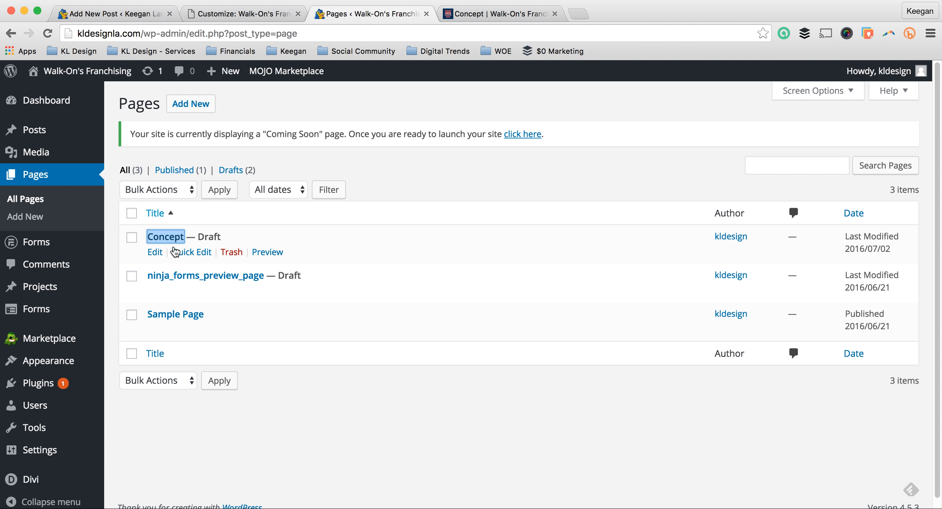
{"action": "mouse_move", "coordinate": [326, 241]}
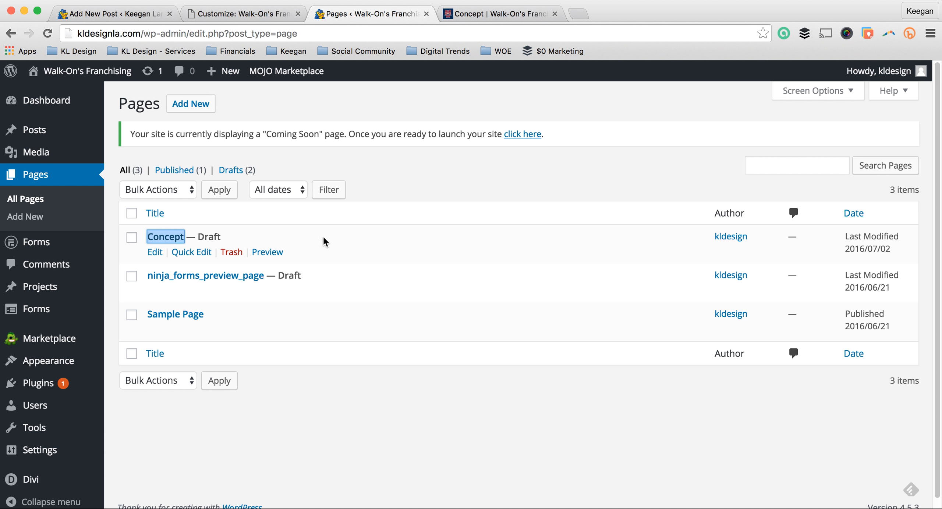
{"action": "left_click", "coordinate": [267, 251]}
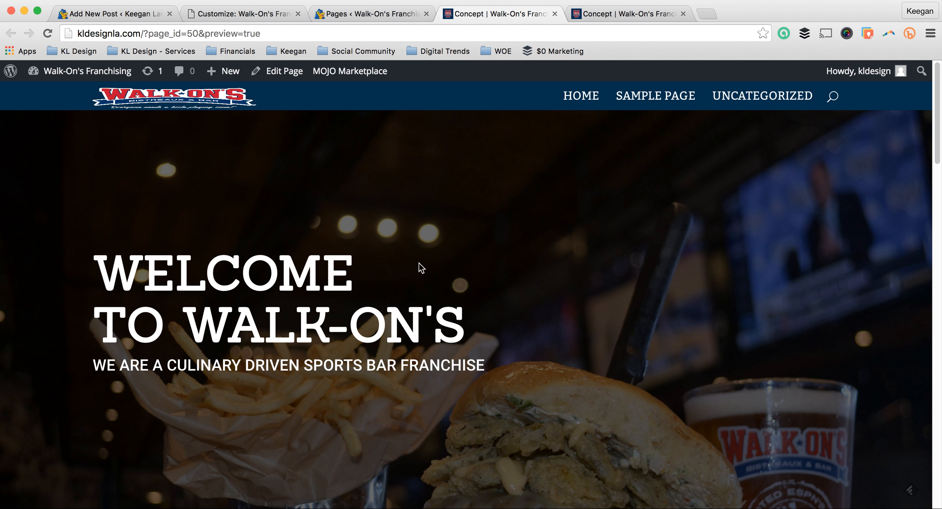
Scroll through the Concept preview's slab headings and close the duplicate old-font Concept tab
{"action": "scroll", "scroll_direction": "down", "scroll_amount": 3}
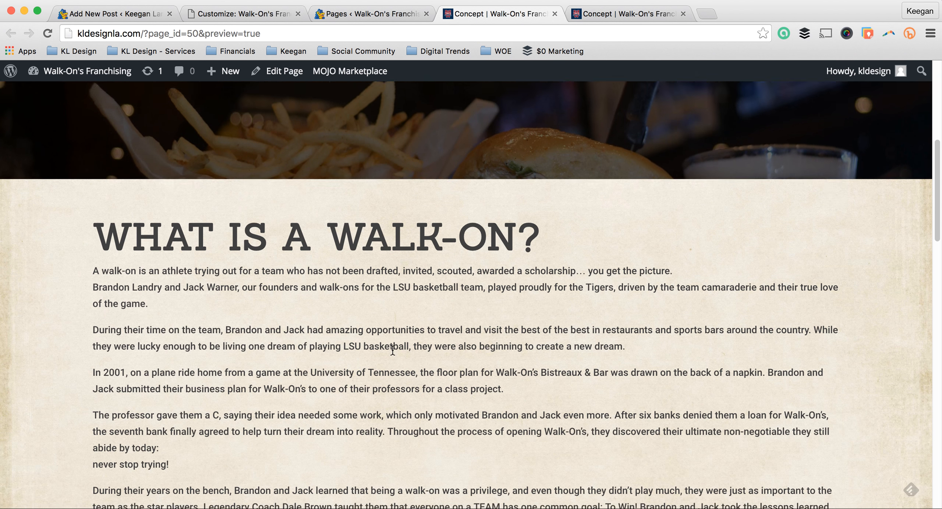
{"action": "scroll", "scroll_direction": "down", "scroll_amount": 3}
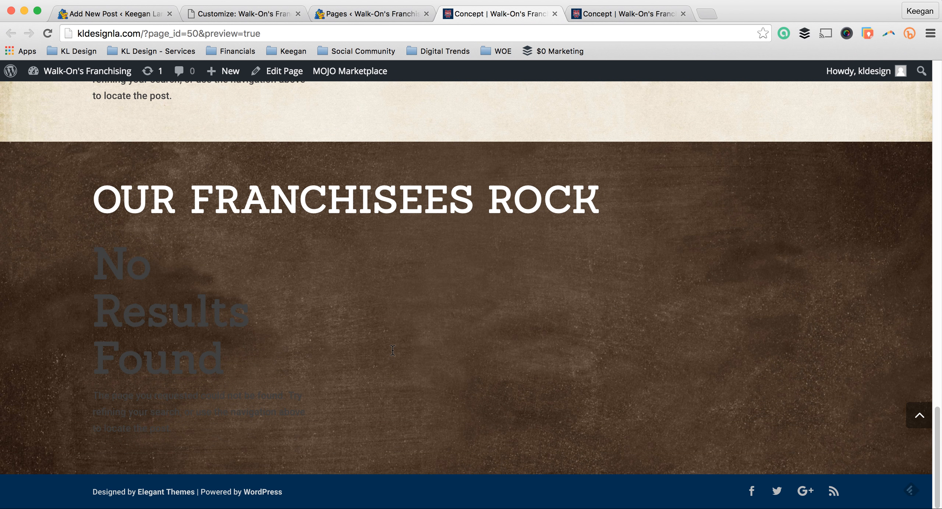
{"action": "scroll", "scroll_direction": "up", "scroll_amount": 3}
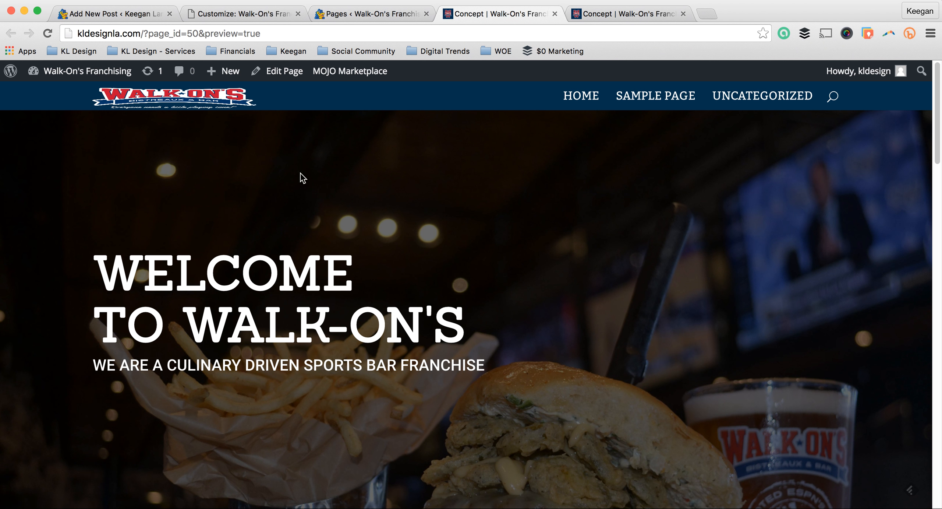
{"action": "mouse_move", "coordinate": [202, 113]}
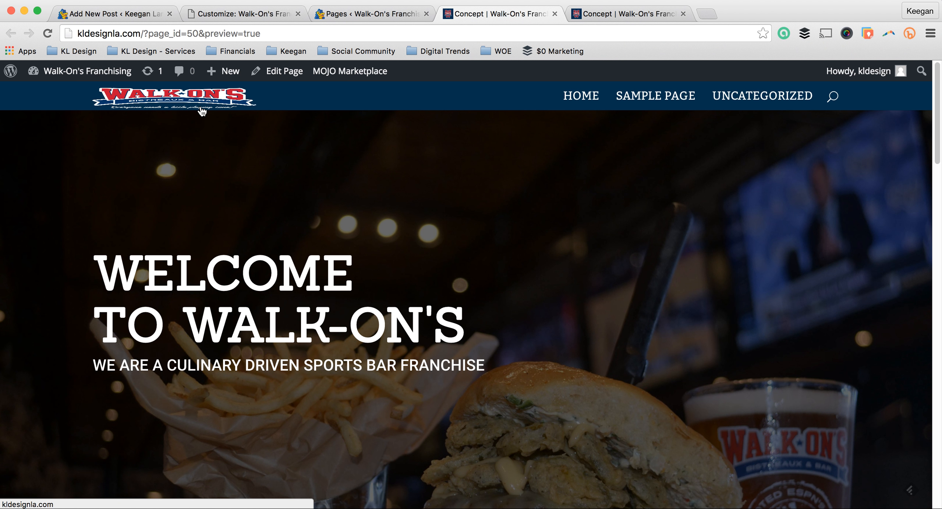
{"action": "mouse_move", "coordinate": [193, 105]}
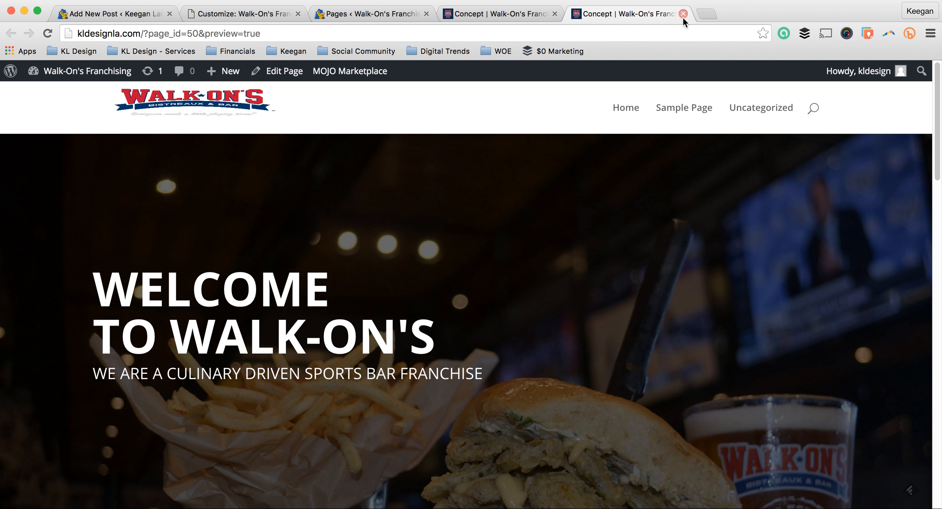
{"action": "left_click", "coordinate": [683, 13]}
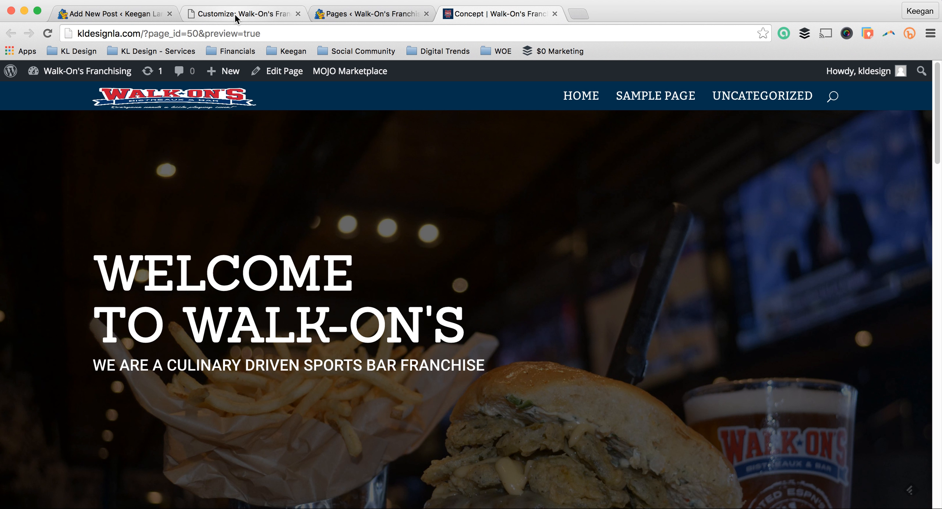
Return to the original walkons.keeganlanier.com customizer and scroll its hero section for comparison
{"action": "left_click", "coordinate": [244, 13]}
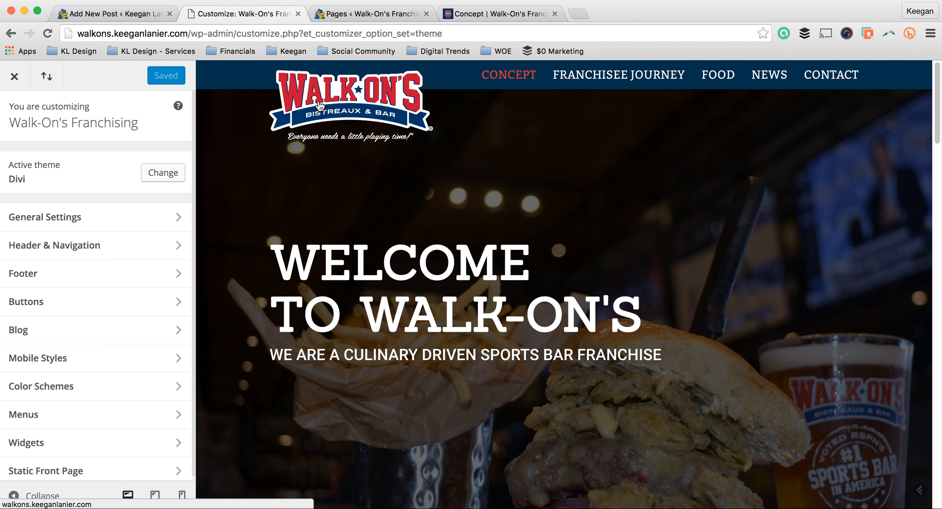
{"action": "mouse_move", "coordinate": [443, 79]}
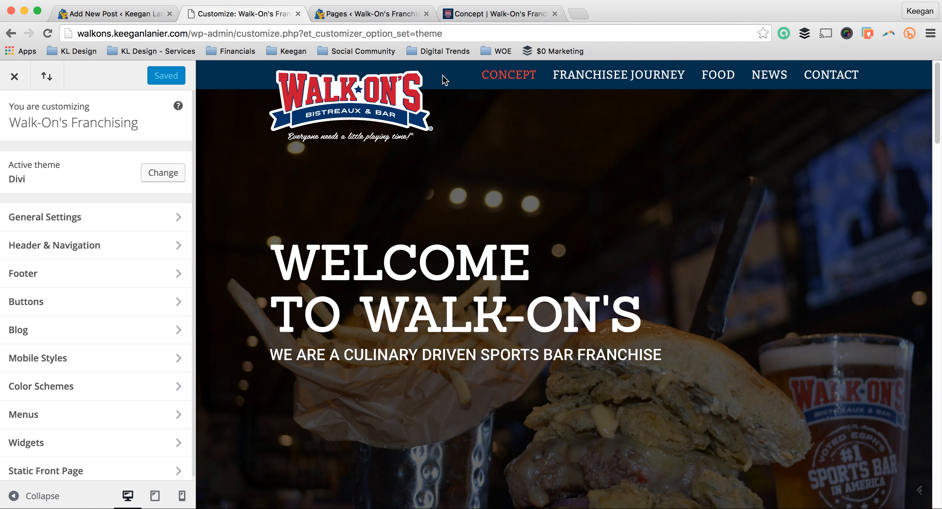
{"action": "mouse_move", "coordinate": [468, 99]}
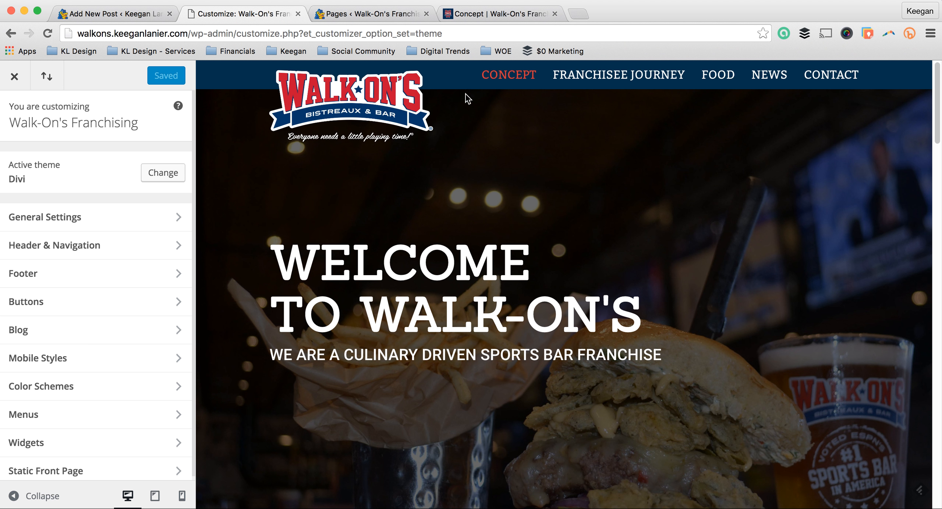
{"action": "scroll", "scroll_direction": "down", "scroll_amount": 3}
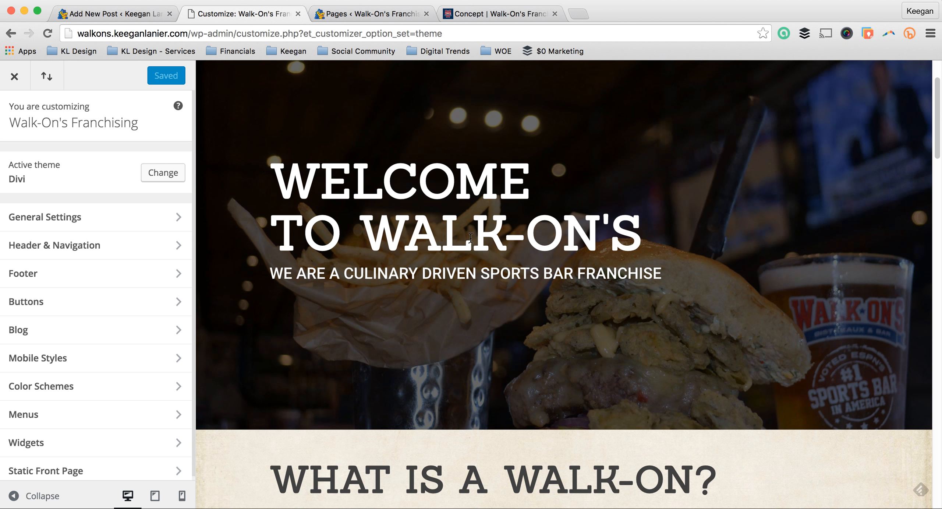
{"action": "scroll", "scroll_direction": "up", "scroll_amount": 3}
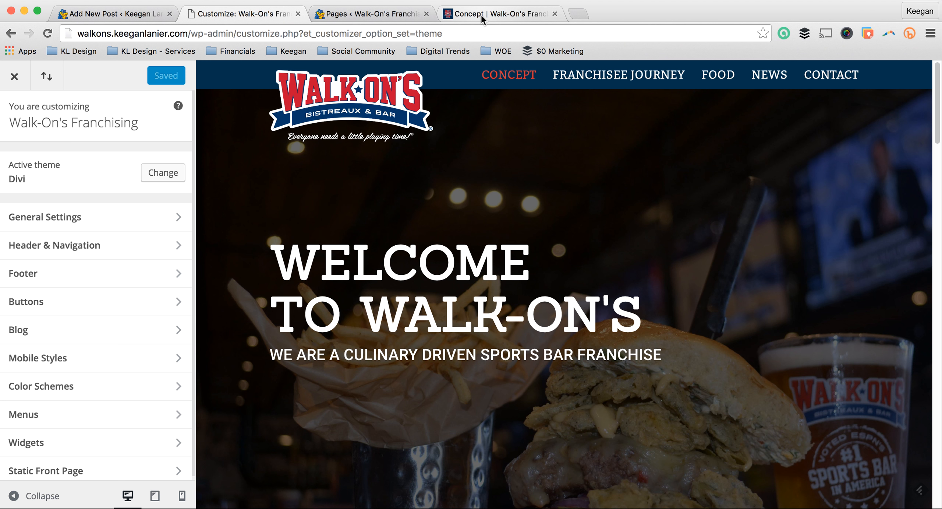
{"action": "mouse_move", "coordinate": [484, 13]}
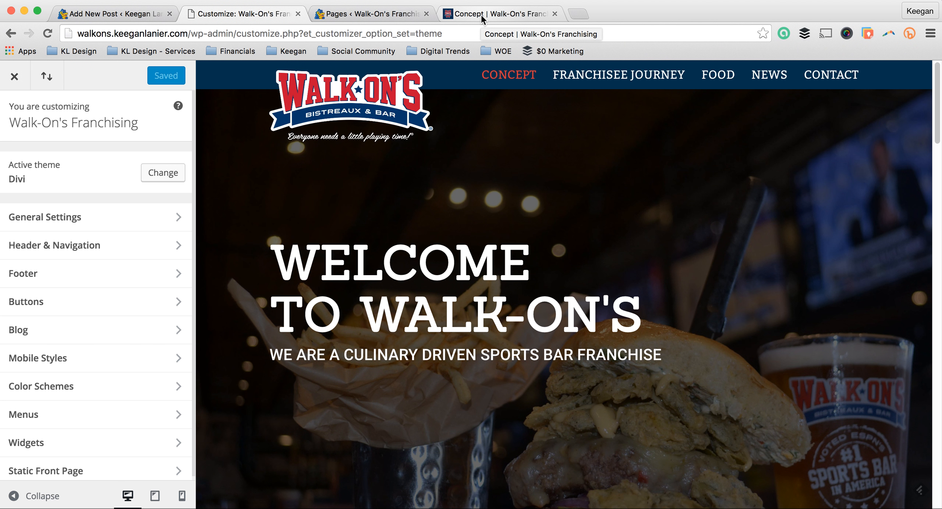
{"action": "mouse_move", "coordinate": [122, 79]}
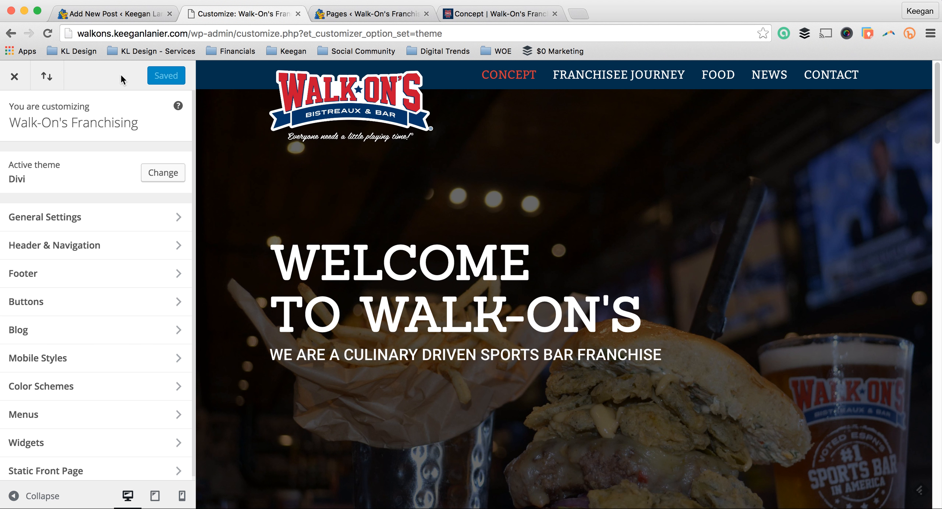
{"action": "mouse_move", "coordinate": [83, 78]}
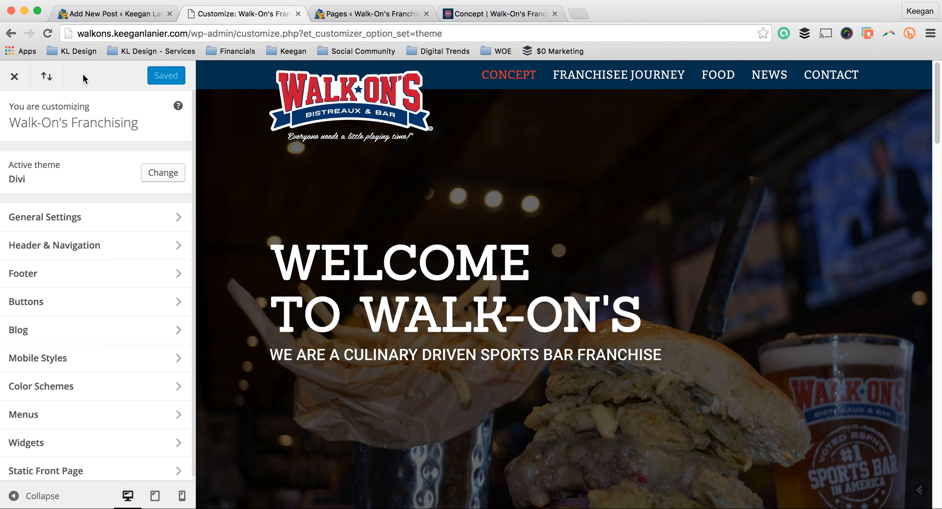
{"action": "mouse_move", "coordinate": [47, 76]}
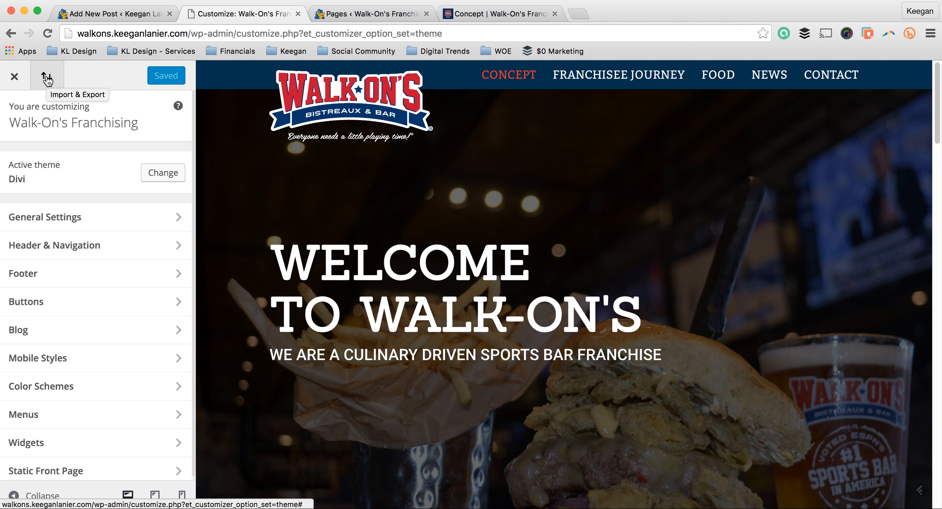
{"action": "mouse_move", "coordinate": [51, 81]}
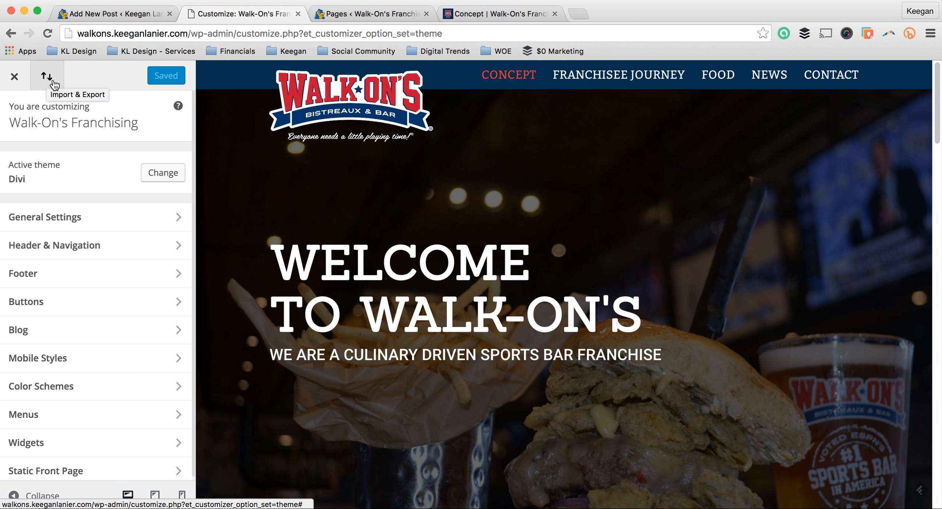
{"action": "mouse_move", "coordinate": [92, 86]}
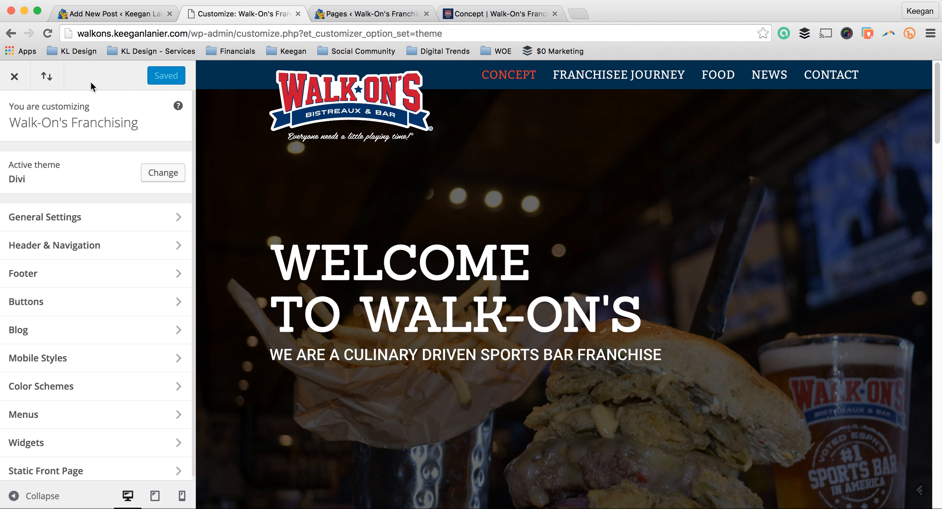